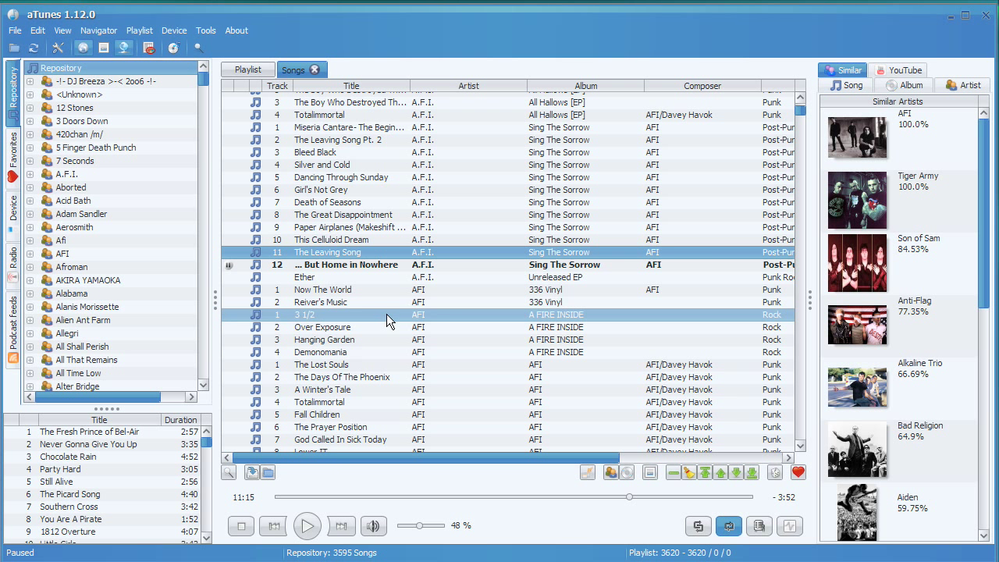
Bring up the library folder chooser from the File menu and close it unchanged
{"action": "left_click", "coordinate": [15, 30]}
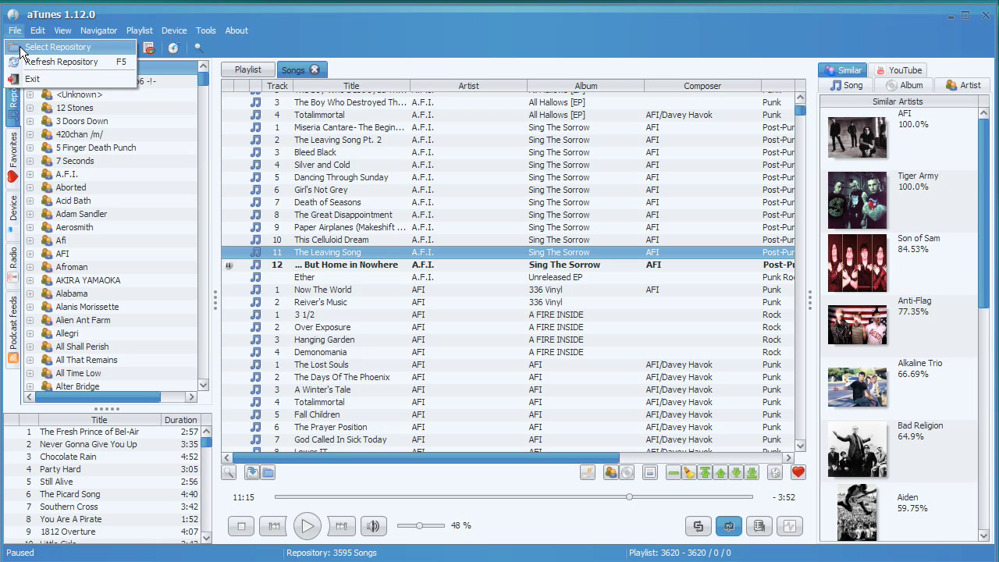
{"action": "left_click", "coordinate": [58, 47]}
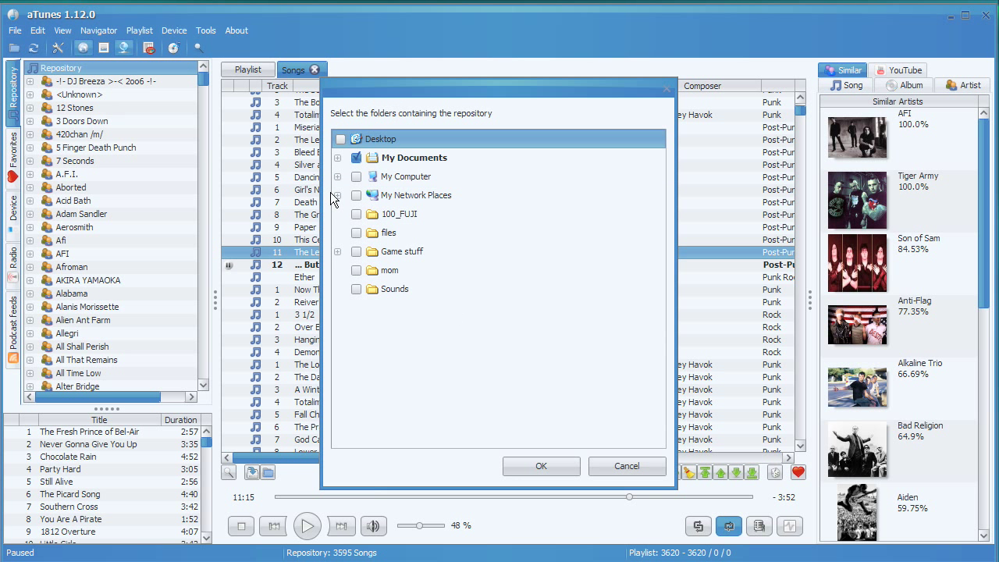
{"action": "left_click", "coordinate": [338, 195]}
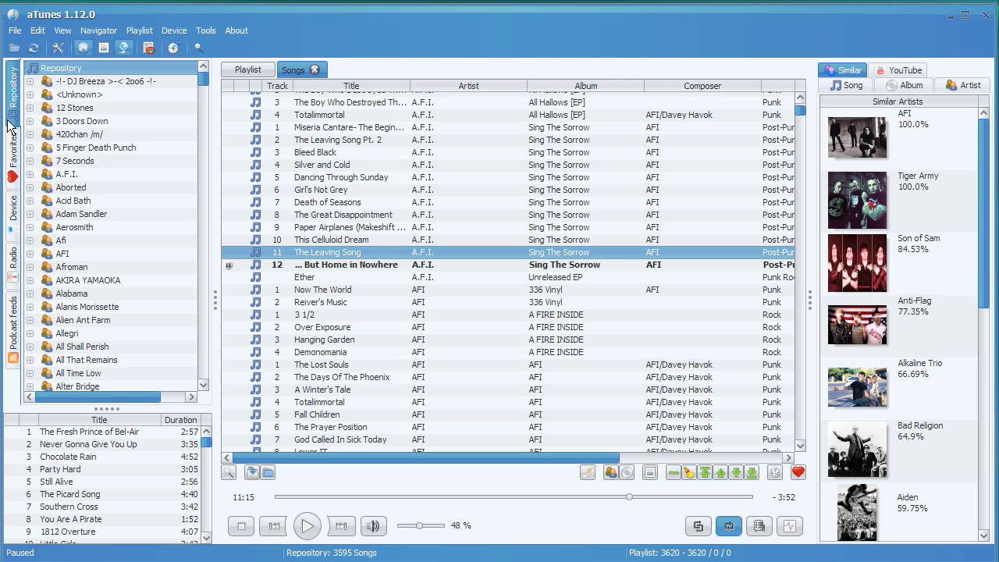
Browse the Favorites, Device and Radio navigators, ending on the Podcast feeds with Hak5 HD
{"action": "left_click", "coordinate": [11, 162]}
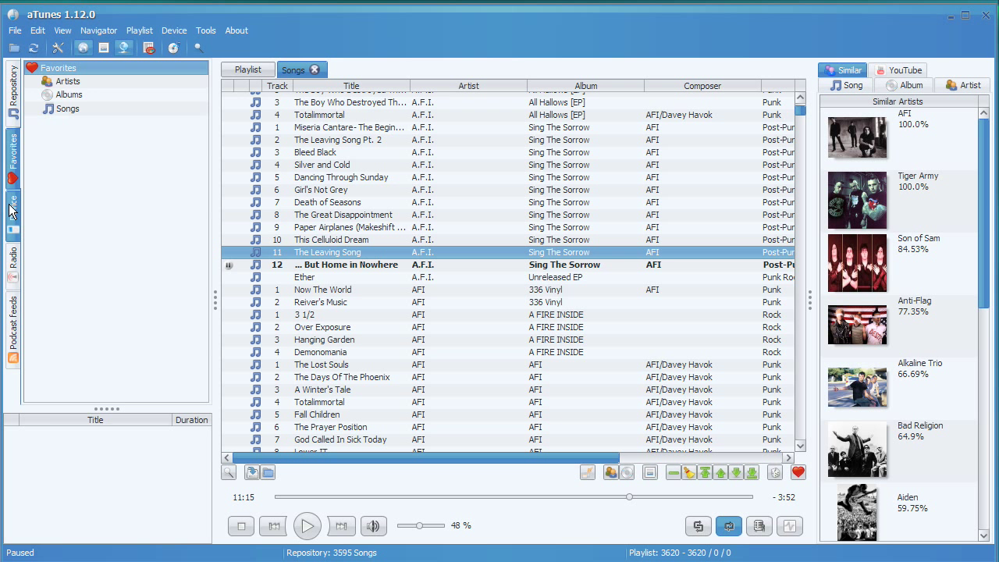
{"action": "left_click", "coordinate": [10, 209]}
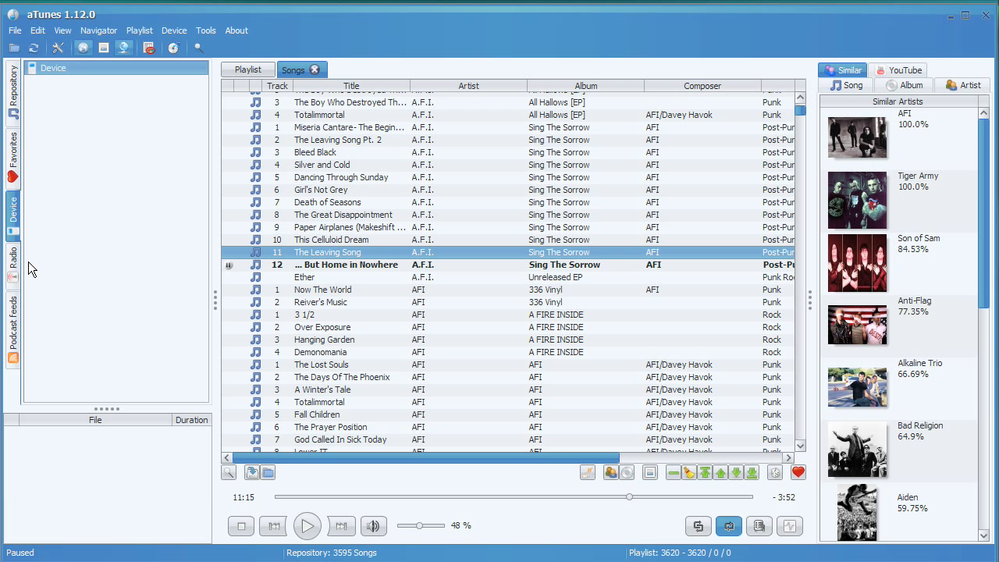
{"action": "left_click", "coordinate": [12, 260]}
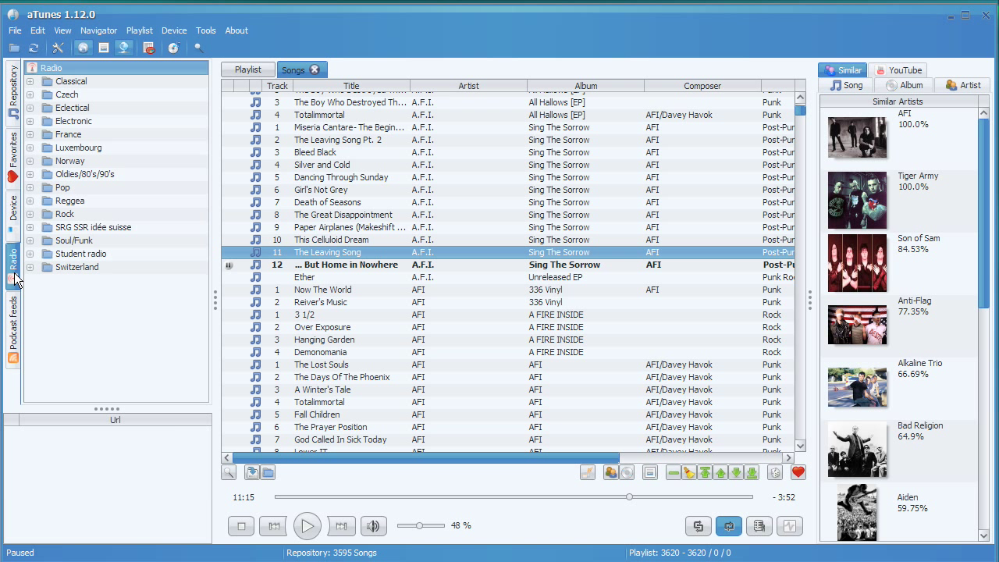
{"action": "left_click", "coordinate": [11, 328]}
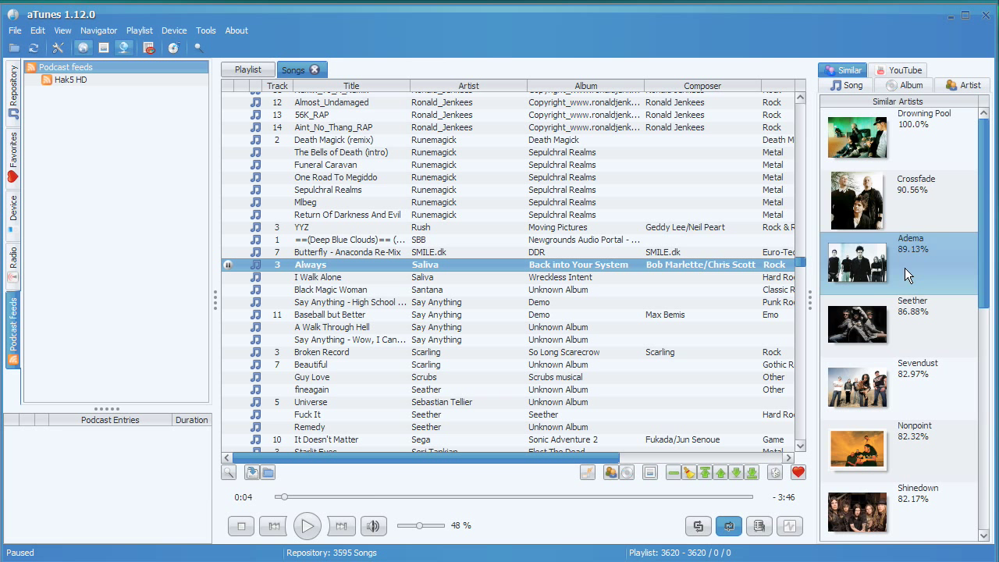
{"action": "mouse_move", "coordinate": [913, 148]}
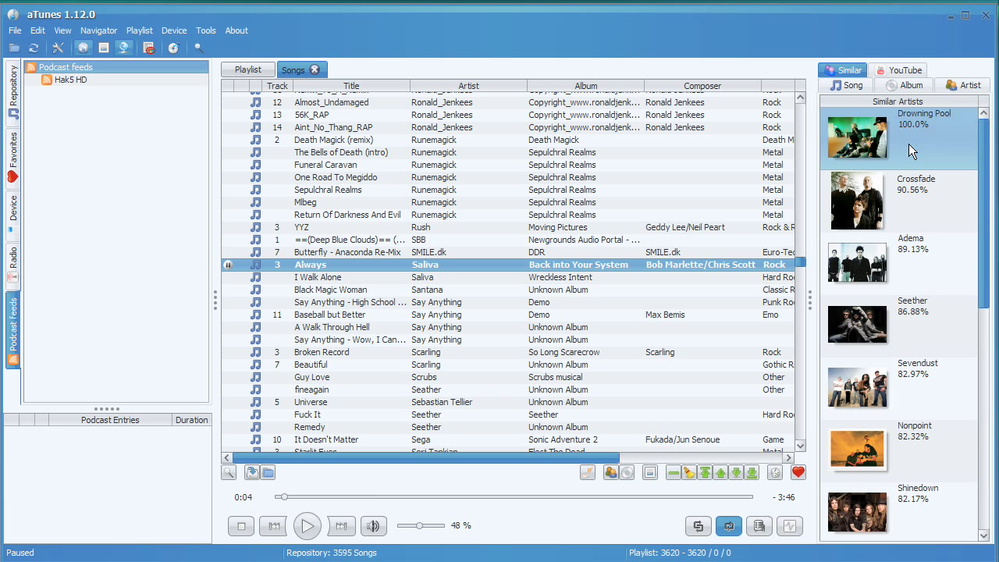
{"action": "mouse_move", "coordinate": [815, 125]}
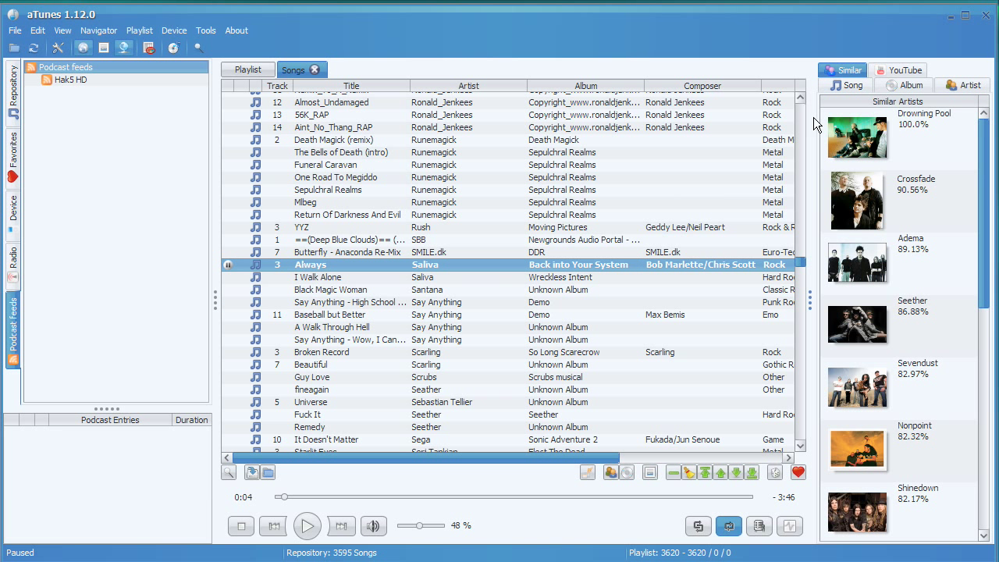
{"action": "left_click", "coordinate": [905, 69]}
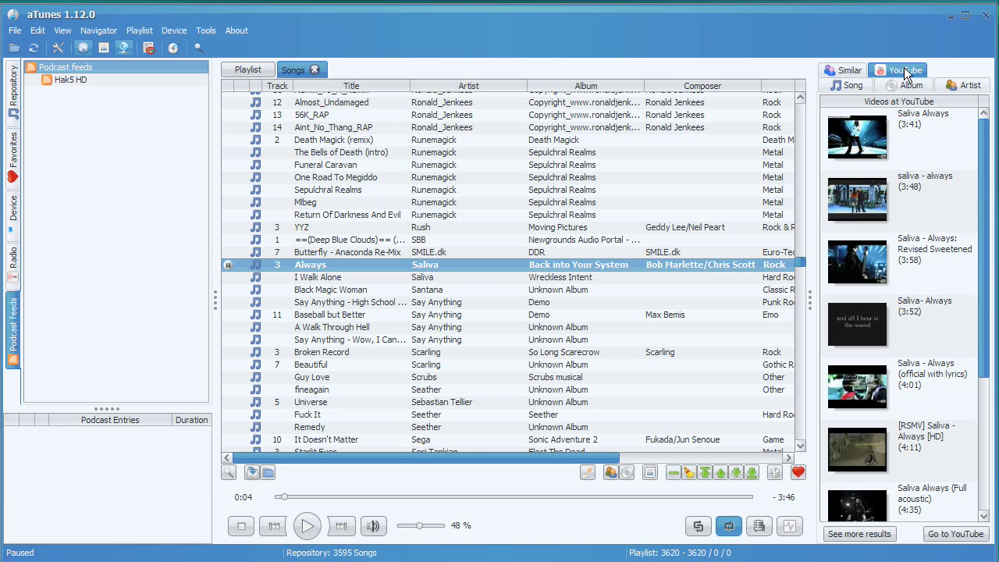
{"action": "left_click", "coordinate": [840, 85]}
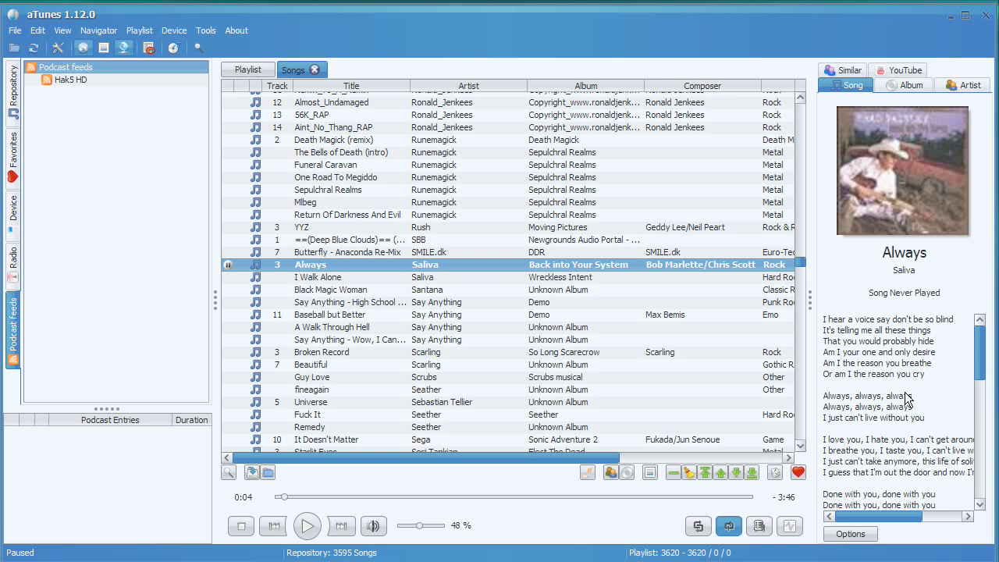
{"action": "left_click", "coordinate": [903, 84]}
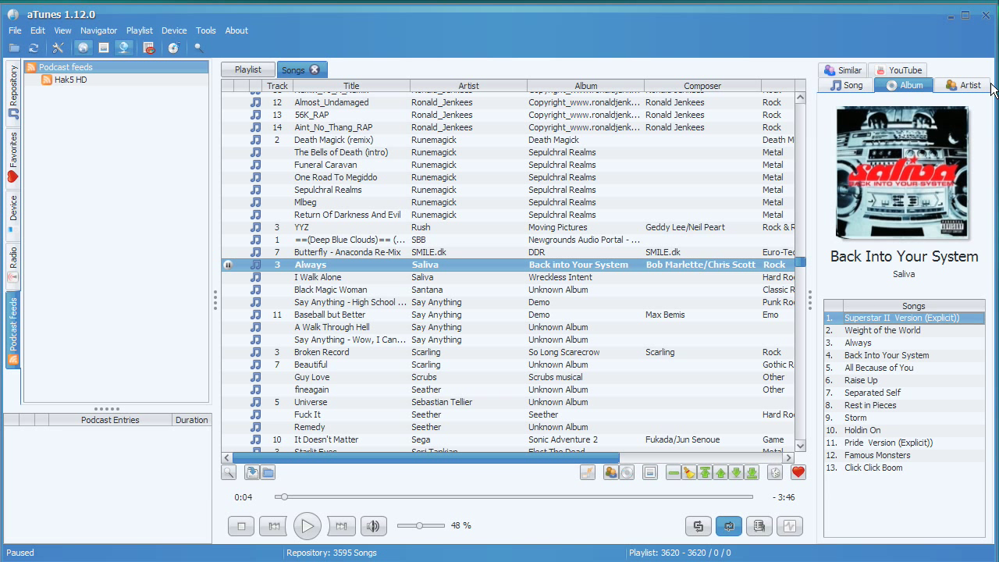
{"action": "left_click", "coordinate": [970, 85]}
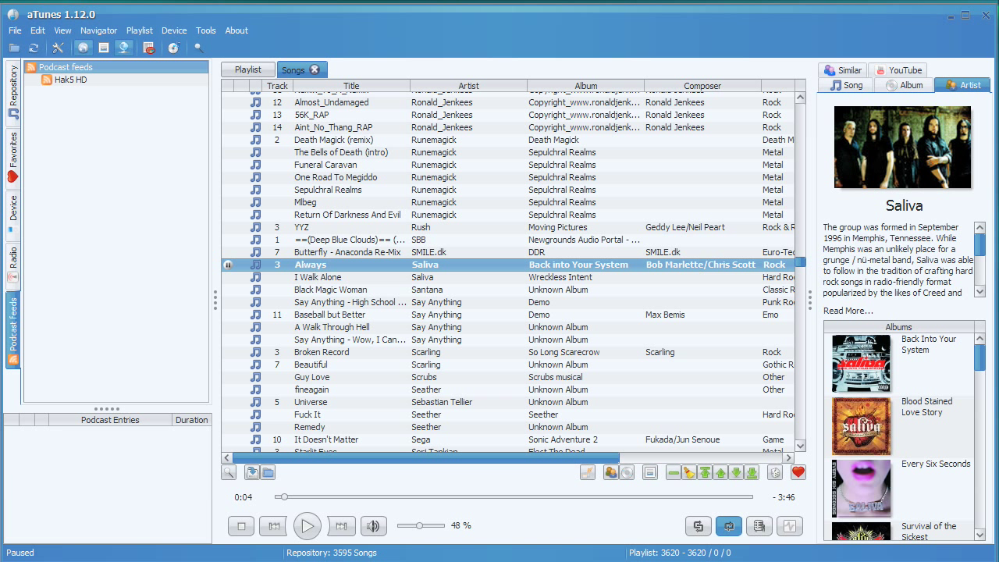
{"action": "mouse_move", "coordinate": [899, 114]}
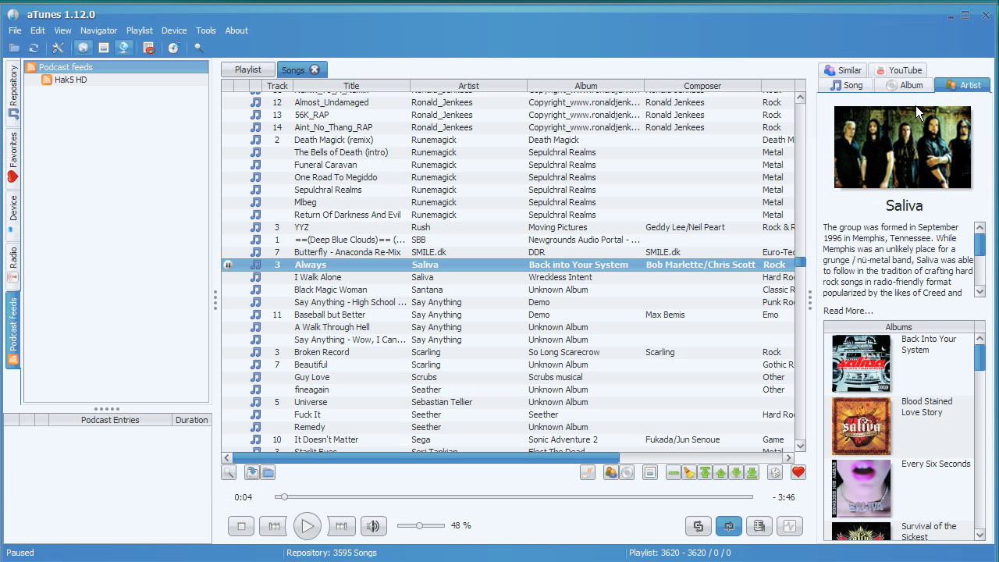
{"action": "left_click", "coordinate": [904, 90]}
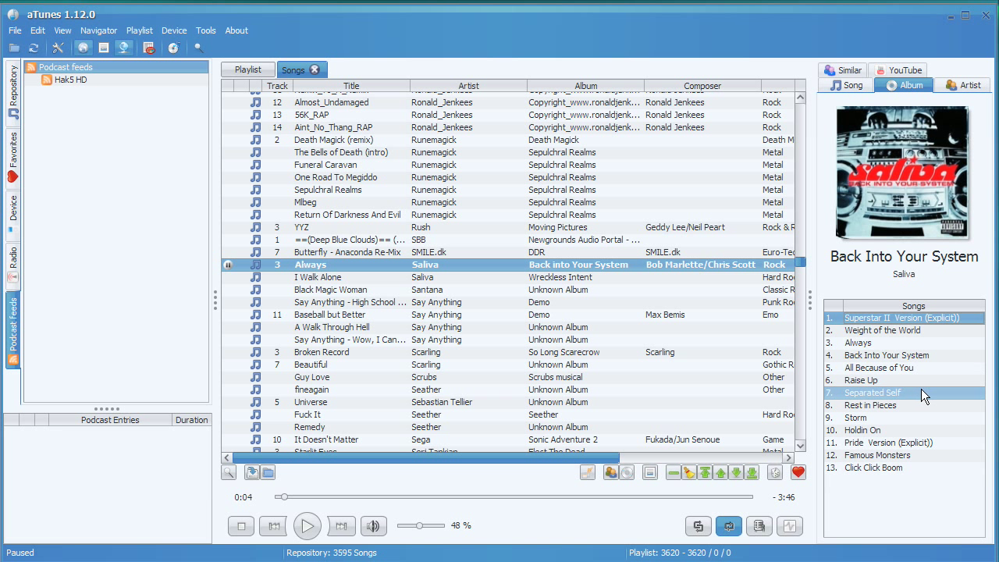
{"action": "left_click", "coordinate": [974, 85]}
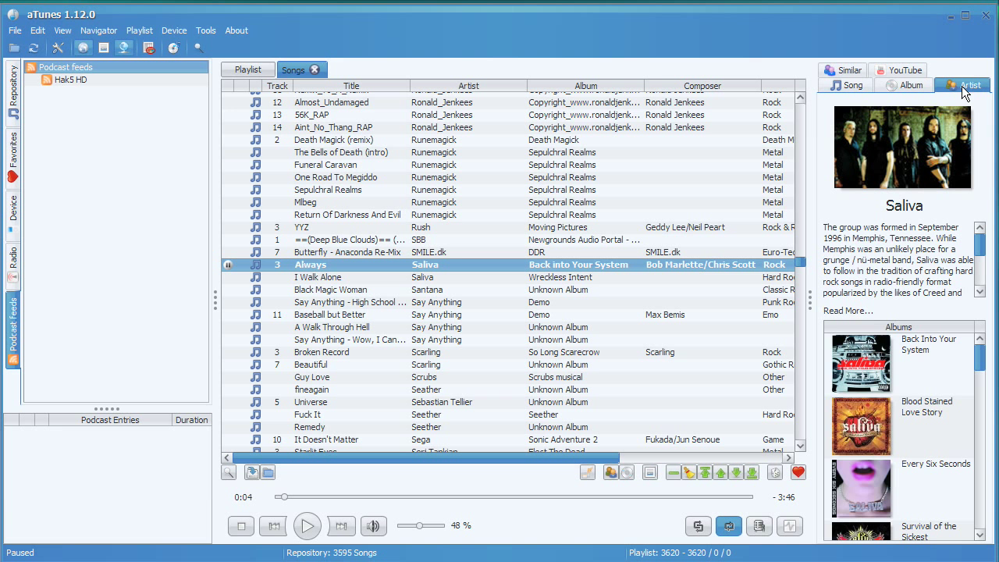
{"action": "left_click", "coordinate": [850, 85]}
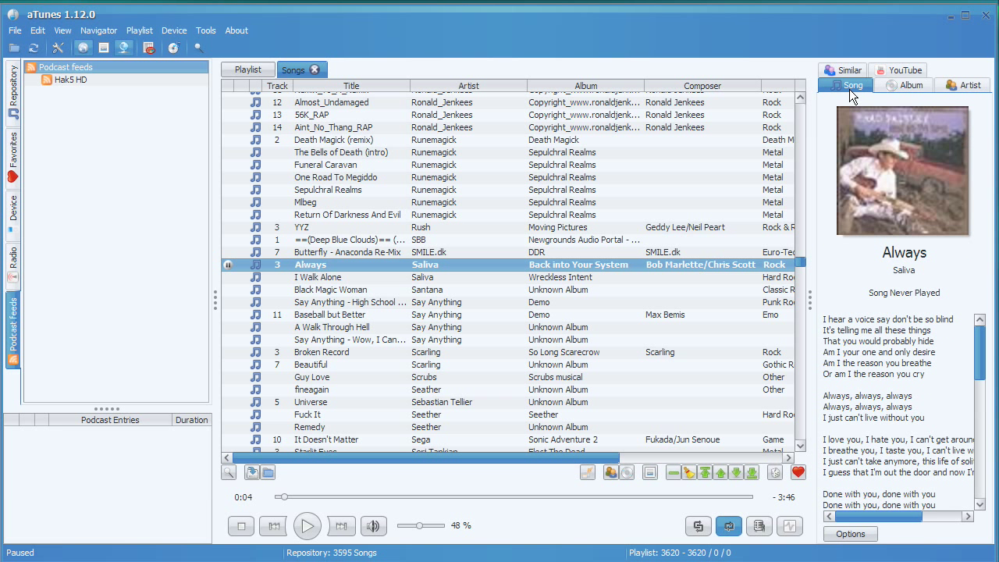
{"action": "left_click", "coordinate": [911, 69]}
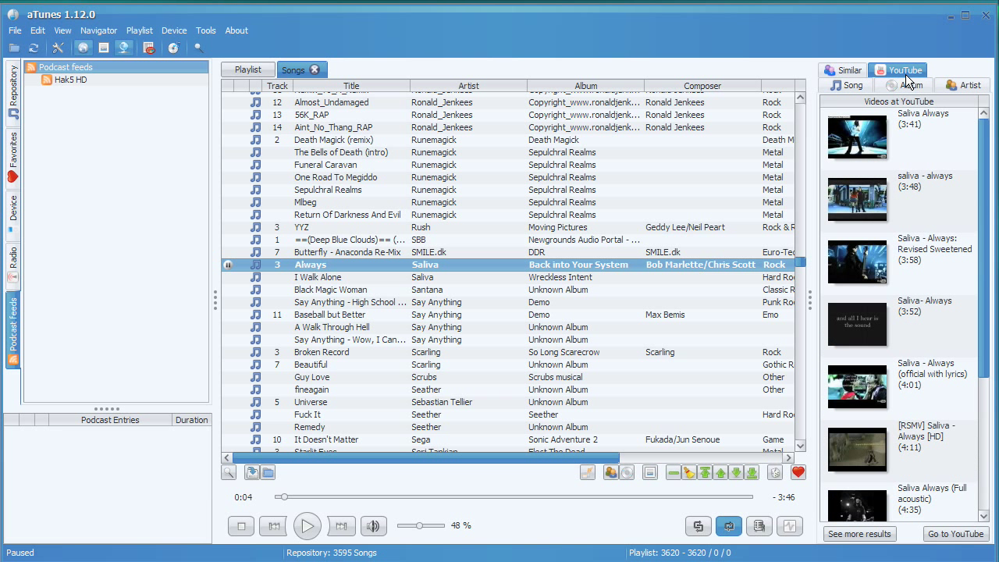
{"action": "left_click", "coordinate": [844, 69]}
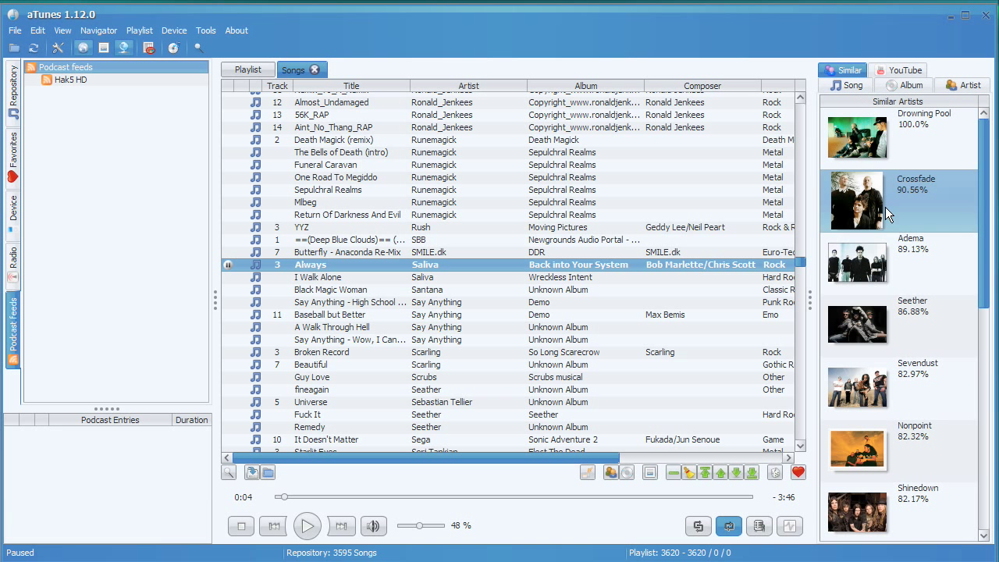
{"action": "mouse_move", "coordinate": [873, 110]}
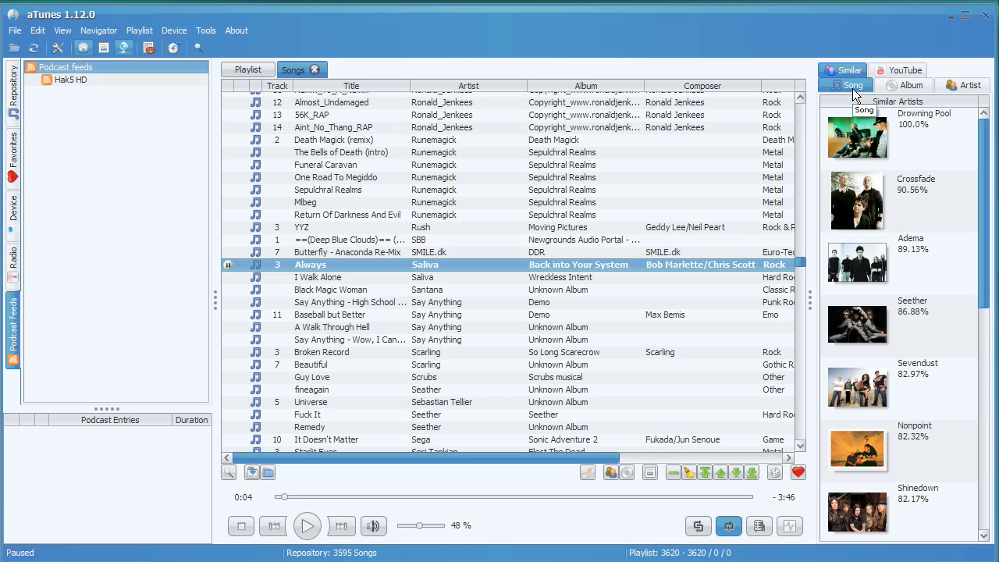
{"action": "mouse_move", "coordinate": [886, 89]}
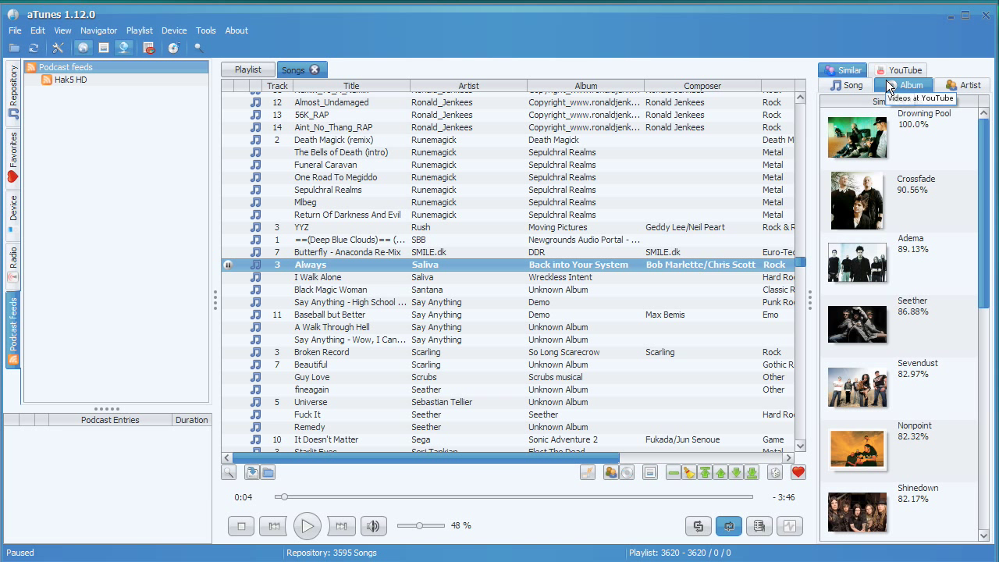
Show the Song context panel and play High School Low by Say Anything
{"action": "left_click", "coordinate": [849, 85]}
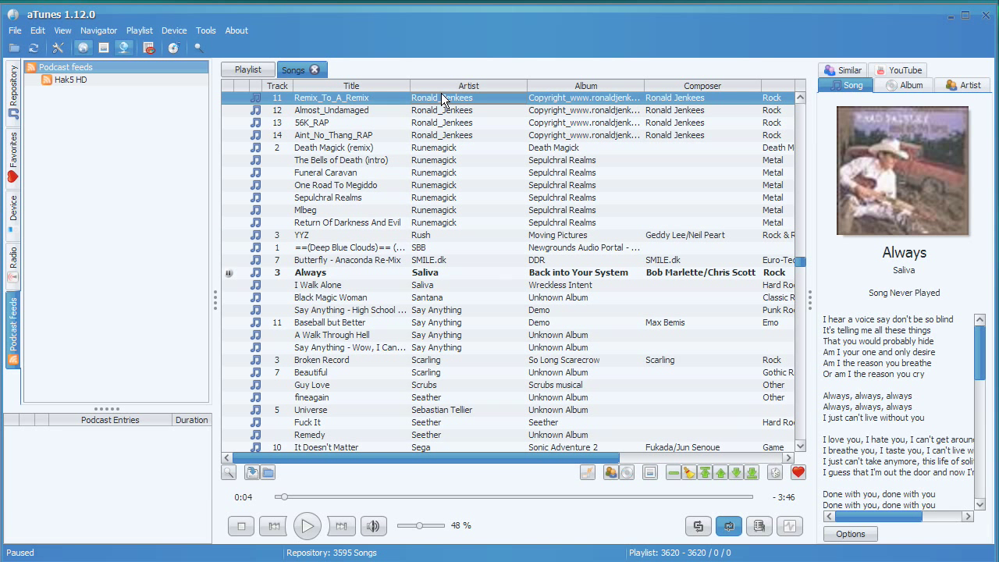
{"action": "left_click", "coordinate": [410, 285]}
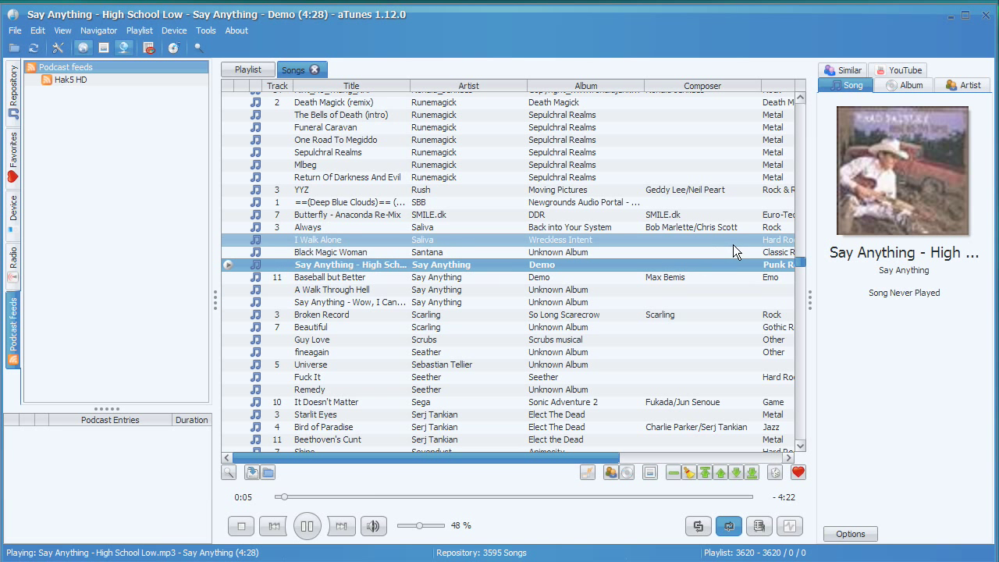
{"action": "mouse_move", "coordinate": [878, 194]}
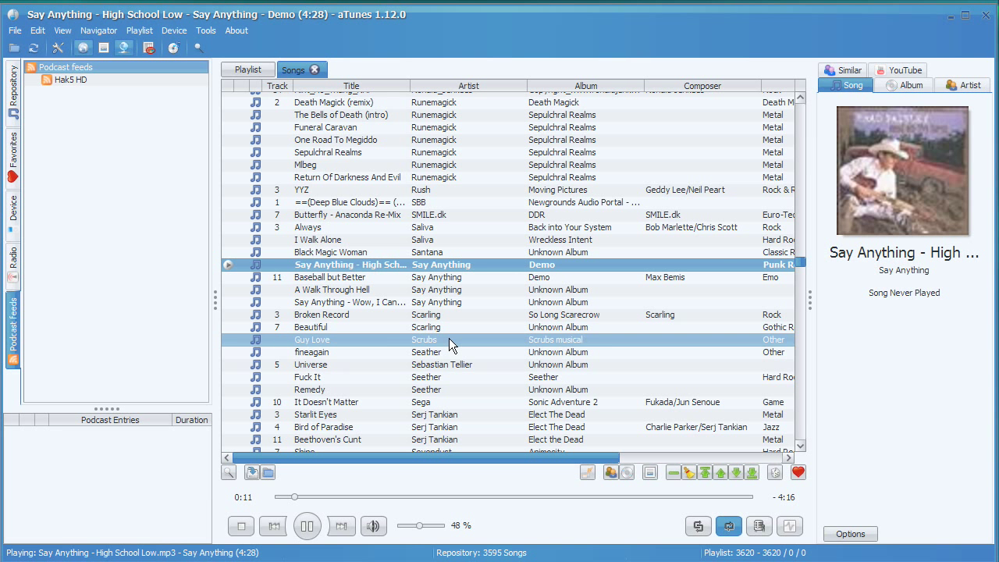
Play The Light That Blinds by Shadows Fall from the song list
{"action": "left_click", "coordinate": [323, 427]}
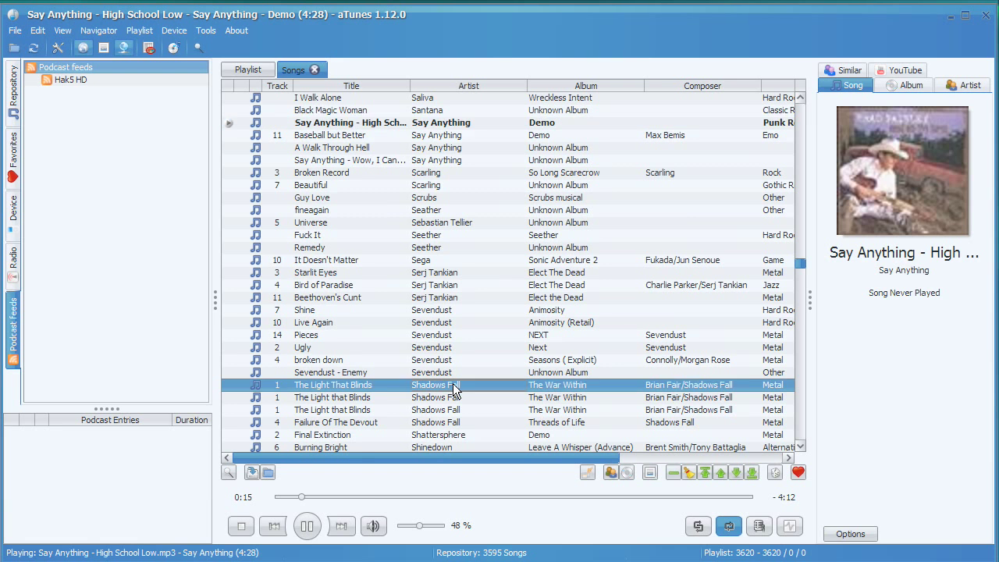
{"action": "double_click", "coordinate": [334, 384]}
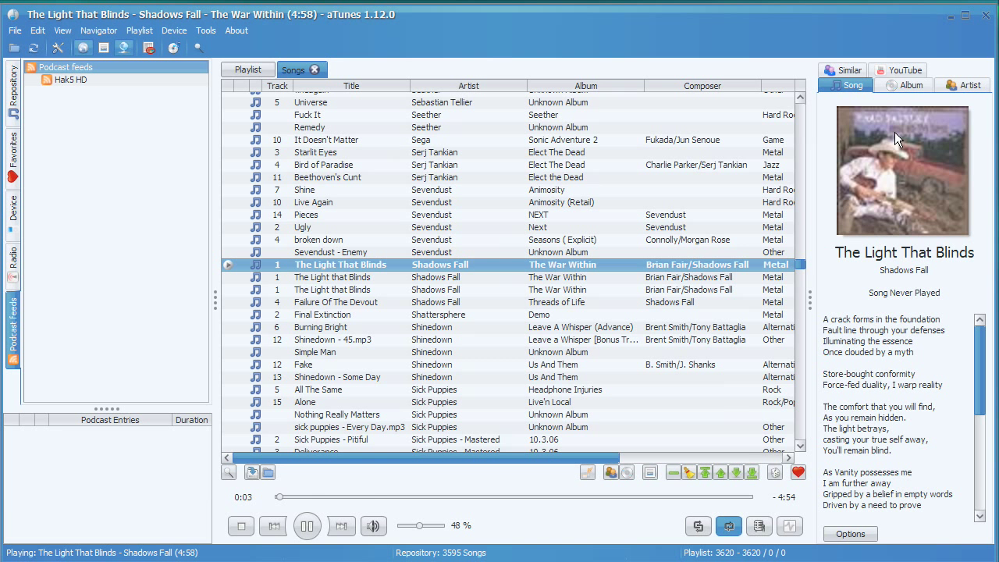
Show the album details of The War Within by Shadows Fall in the context panel
{"action": "left_click", "coordinate": [898, 86]}
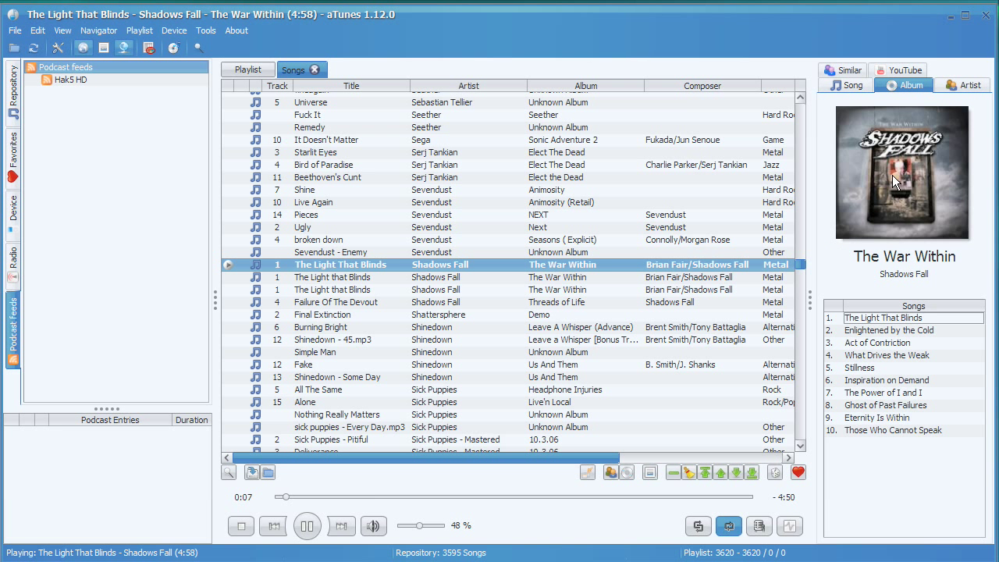
{"action": "mouse_move", "coordinate": [913, 262]}
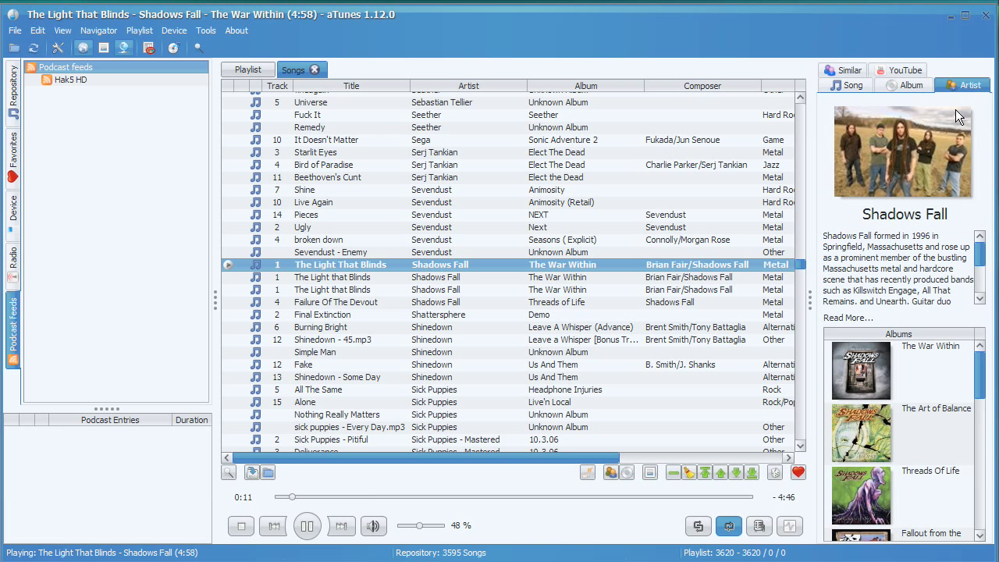
{"action": "mouse_move", "coordinate": [907, 143]}
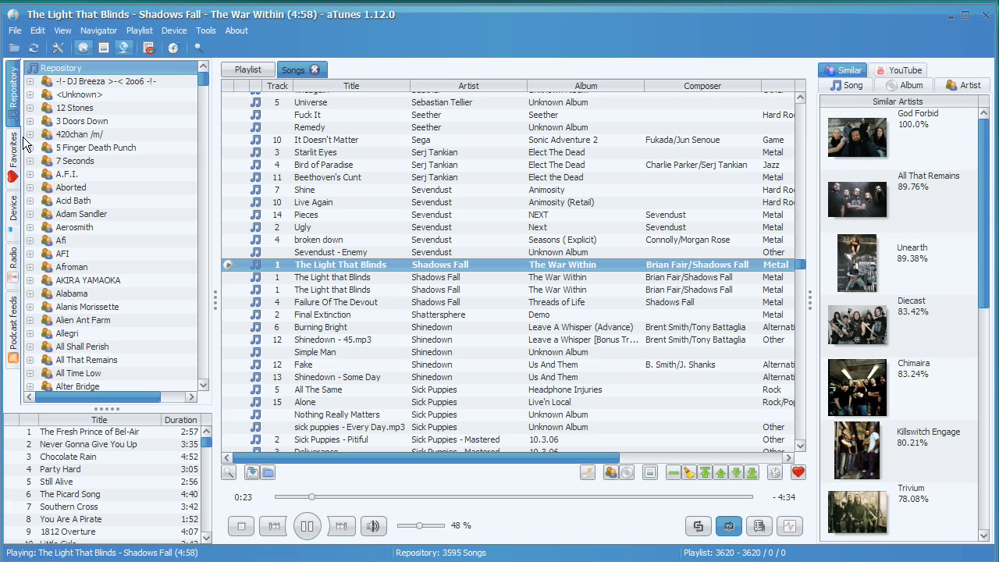
{"action": "mouse_move", "coordinate": [210, 103]}
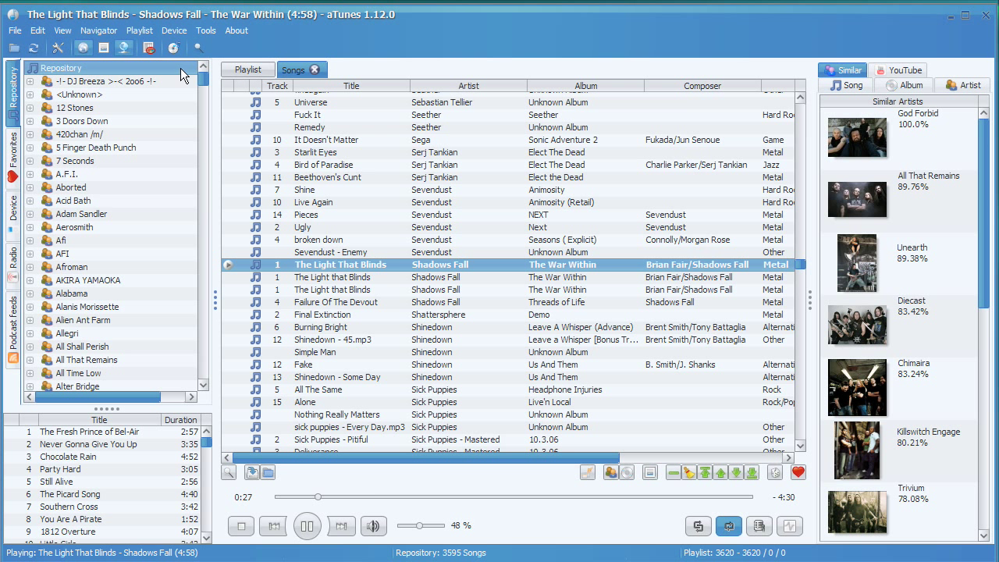
Bring up the repository actions, dismiss them, and show the repository artist list
{"action": "right_click", "coordinate": [102, 81]}
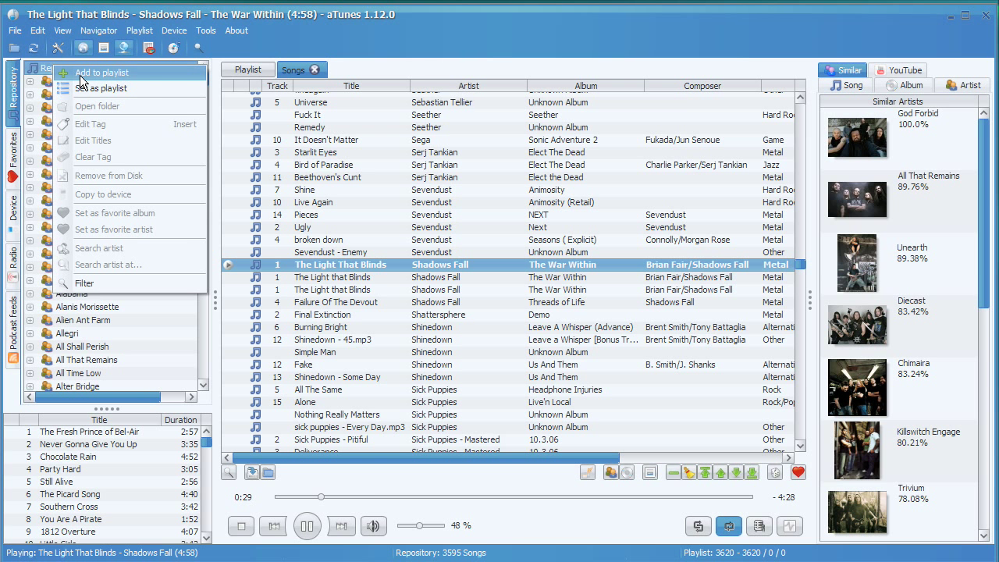
{"action": "left_click", "coordinate": [412, 53]}
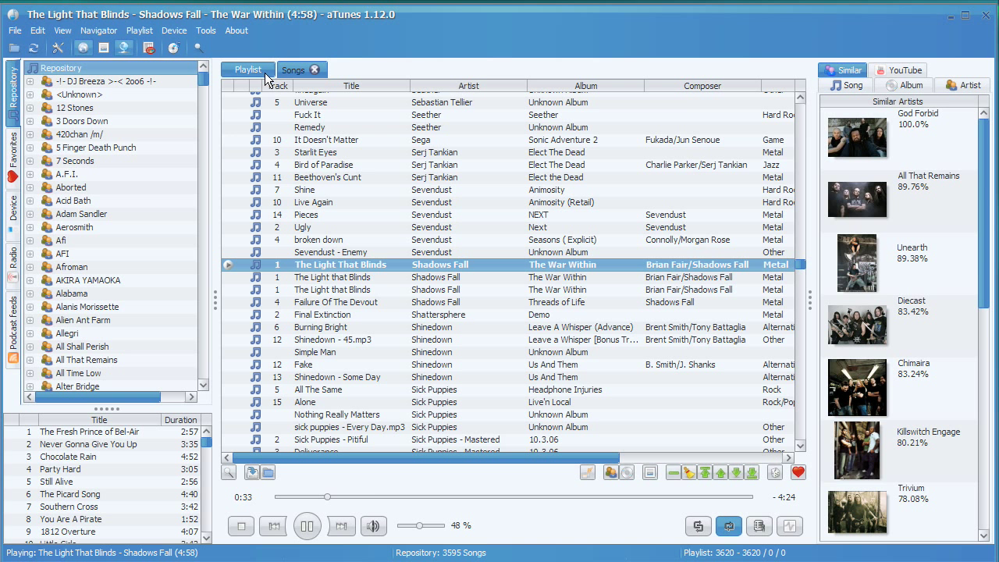
{"action": "left_click", "coordinate": [80, 134]}
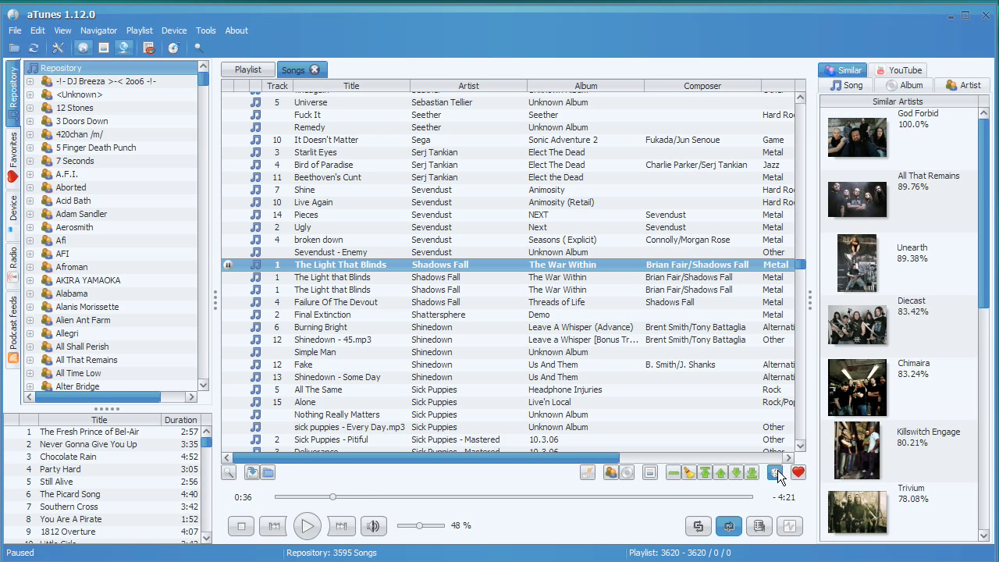
Shuffle the current playlist order twice, leaving The Light That Blinds paused
{"action": "left_click", "coordinate": [773, 473]}
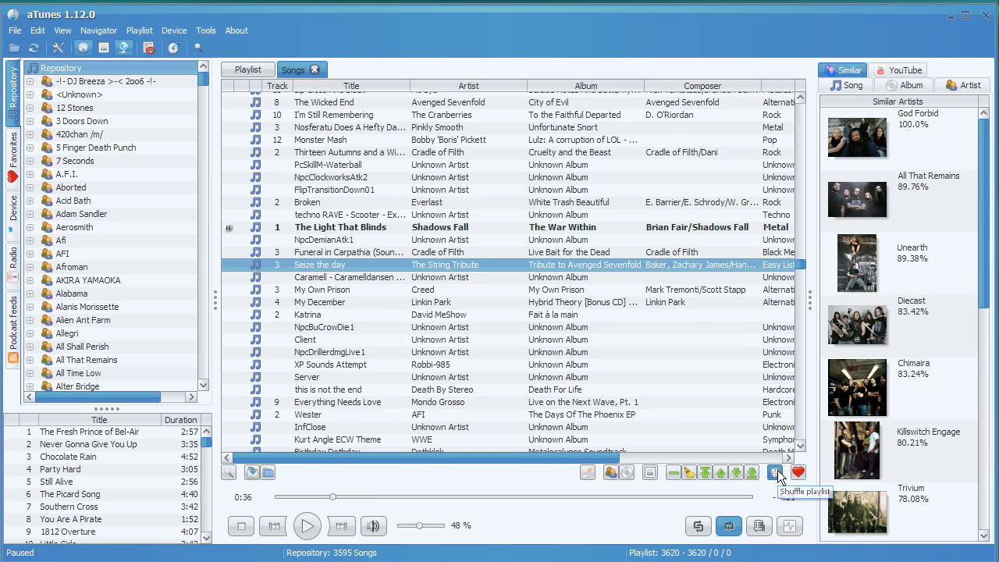
{"action": "left_click", "coordinate": [774, 473]}
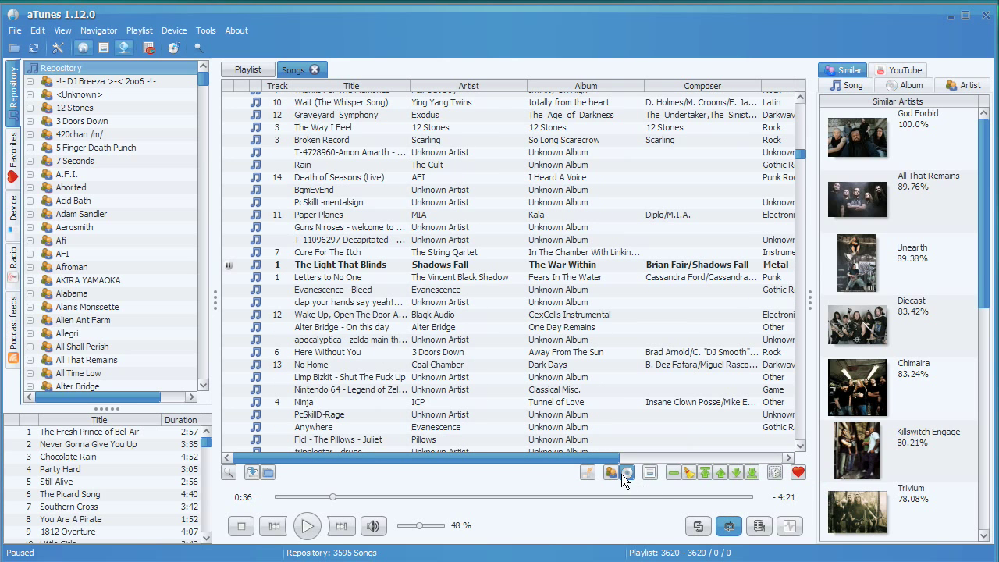
{"action": "mouse_move", "coordinate": [611, 473]}
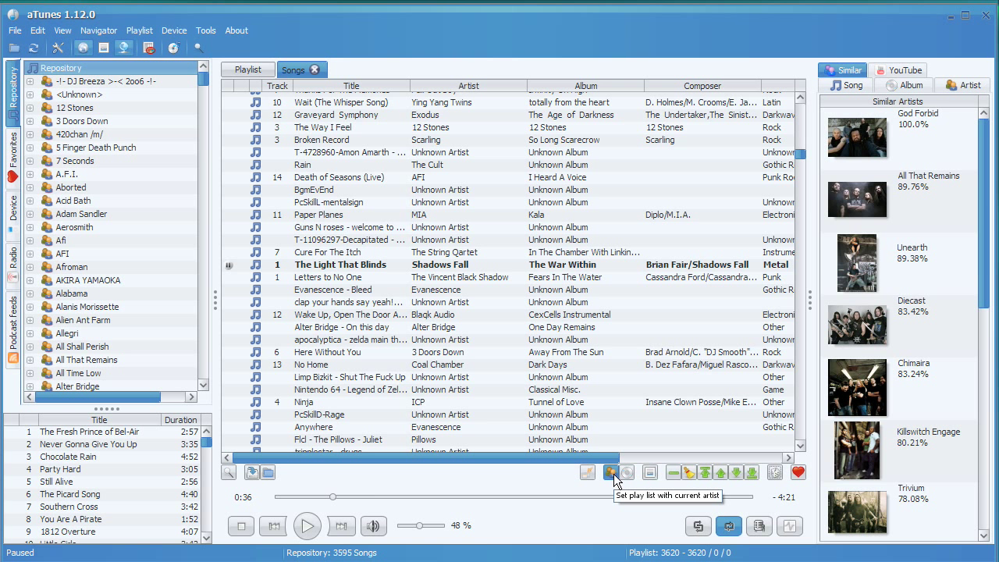
{"action": "mouse_move", "coordinate": [626, 473]}
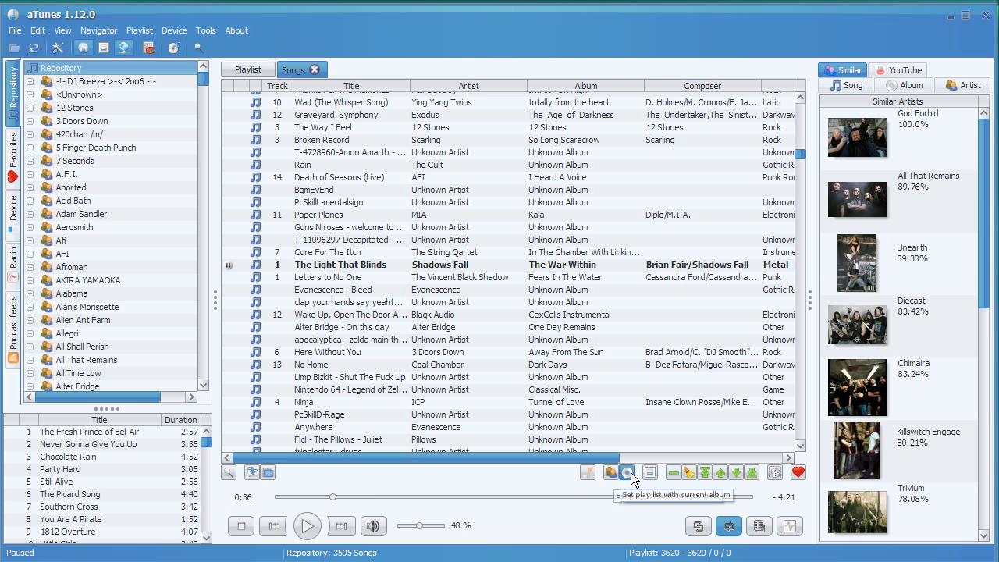
{"action": "mouse_move", "coordinate": [609, 473]}
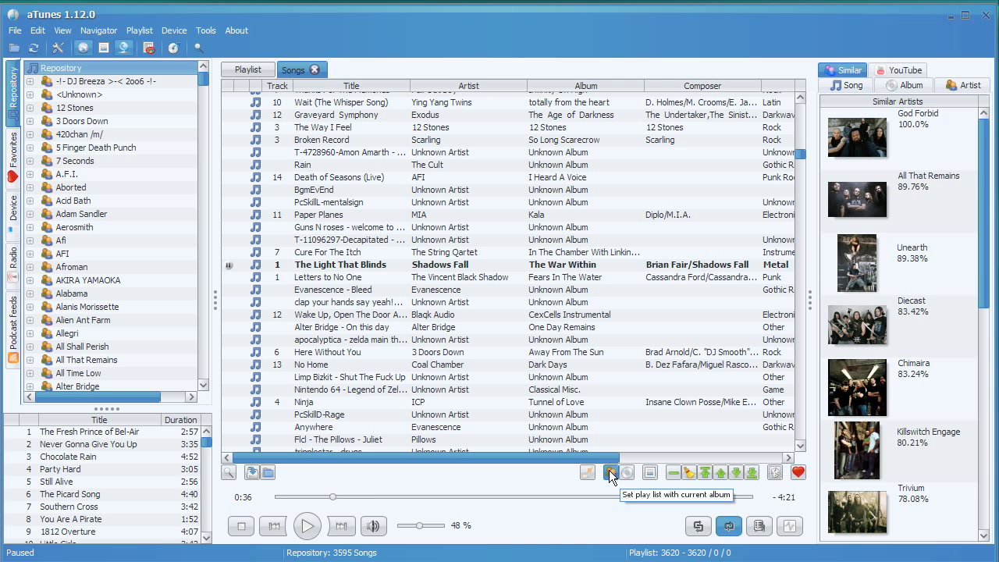
{"action": "mouse_move", "coordinate": [587, 472]}
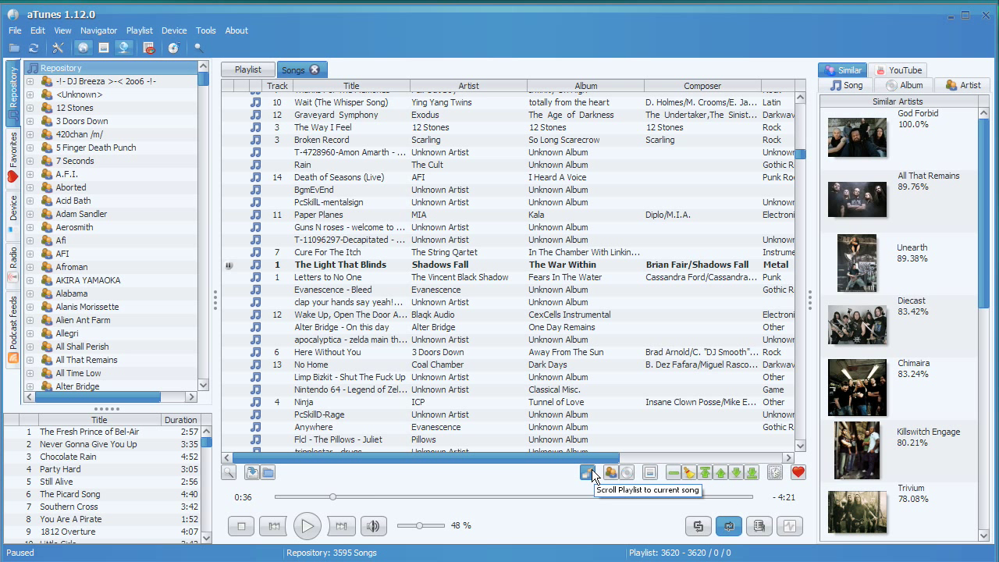
{"action": "mouse_move", "coordinate": [110, 9]}
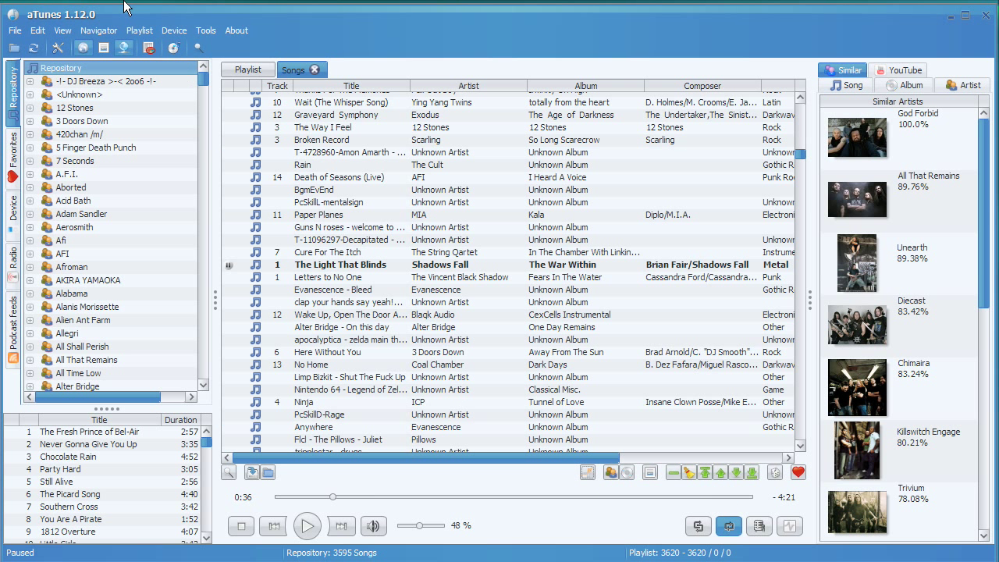
{"action": "left_click", "coordinate": [173, 30]}
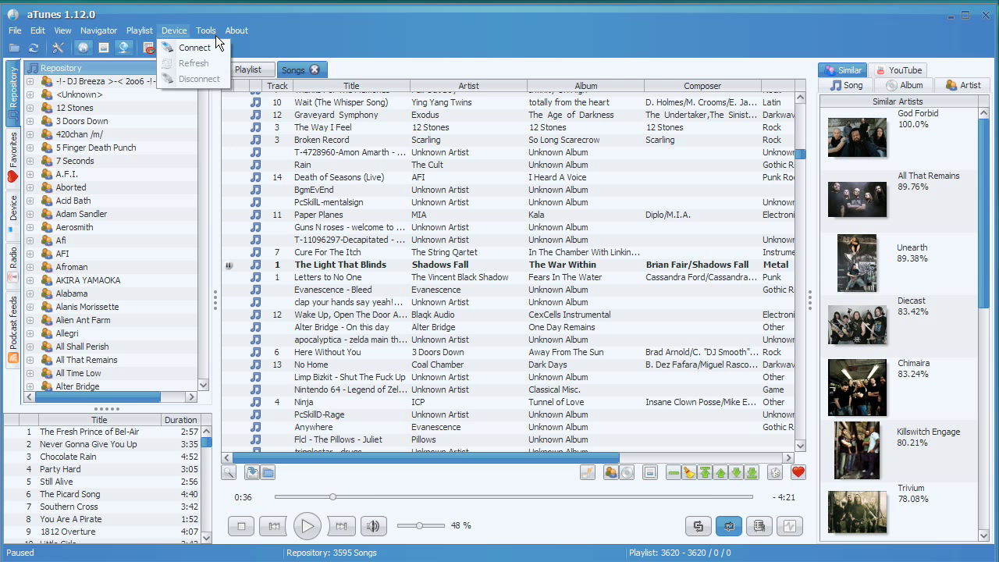
{"action": "left_click", "coordinate": [205, 30]}
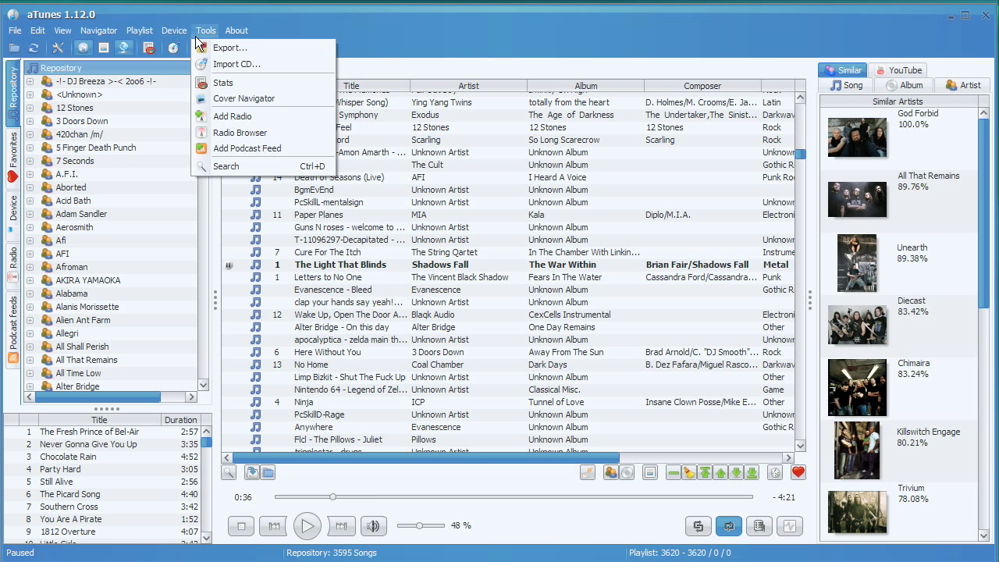
{"action": "mouse_move", "coordinate": [242, 65]}
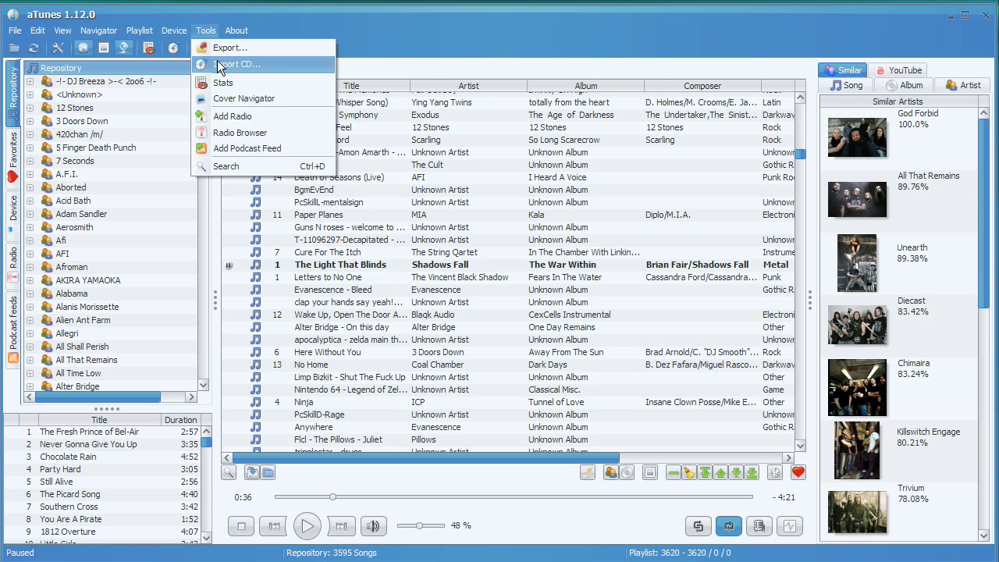
{"action": "mouse_move", "coordinate": [246, 148]}
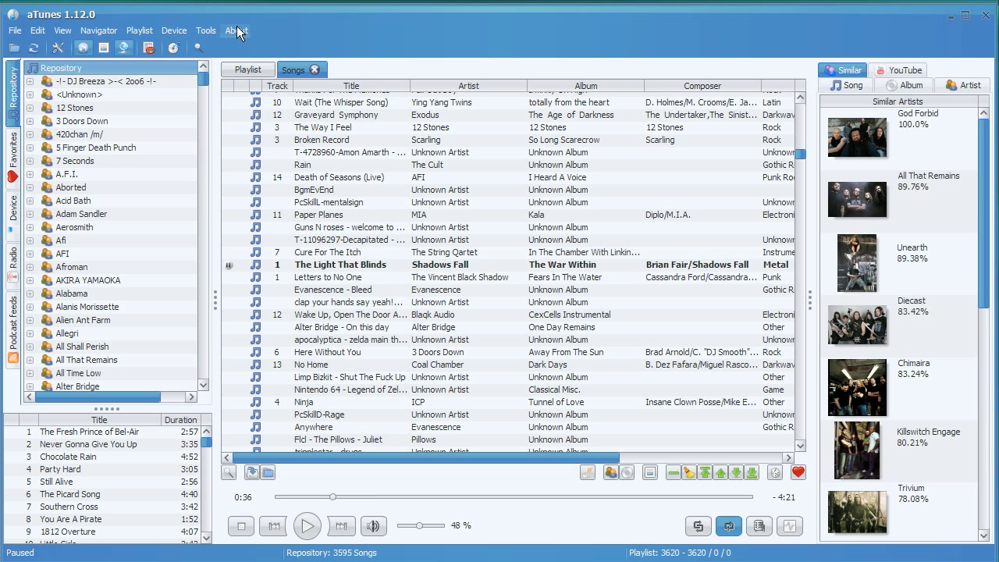
{"action": "left_click", "coordinate": [235, 30]}
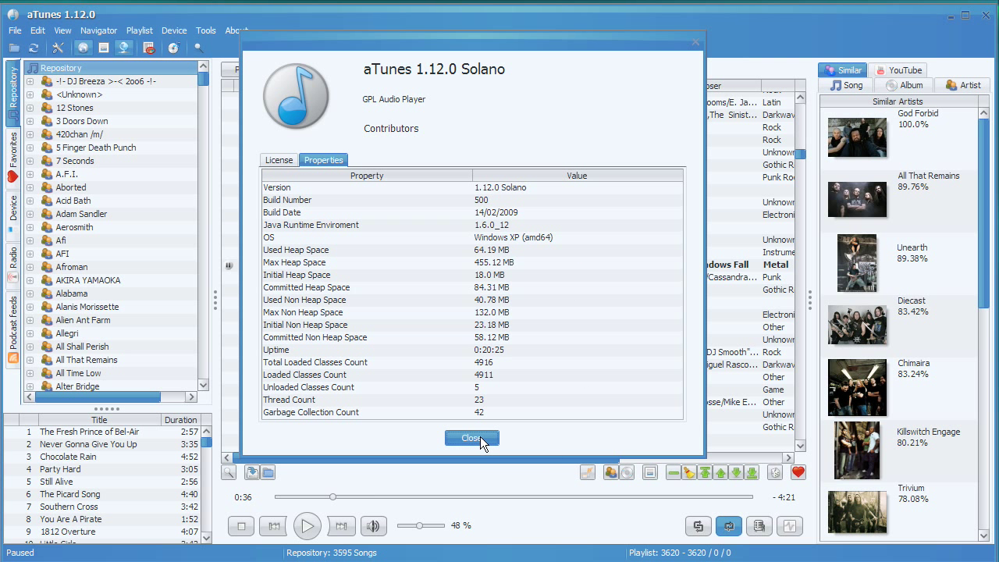
{"action": "left_click", "coordinate": [471, 439]}
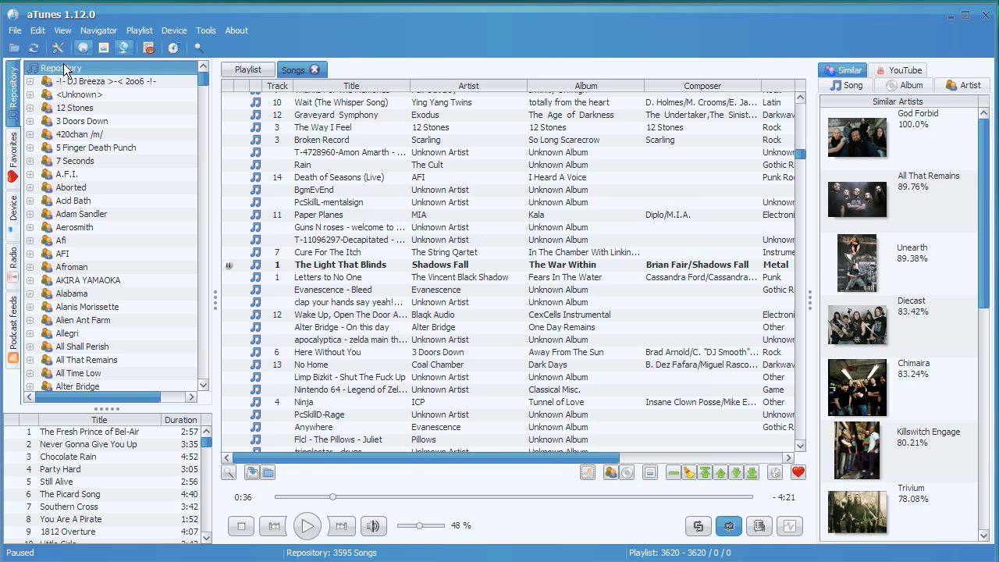
{"action": "left_click", "coordinate": [35, 30]}
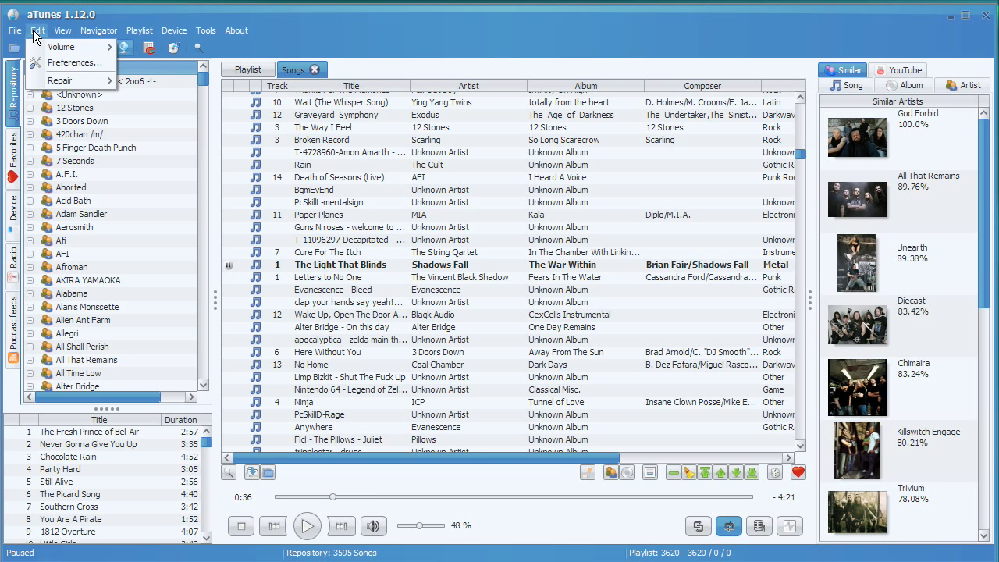
{"action": "mouse_move", "coordinate": [61, 47]}
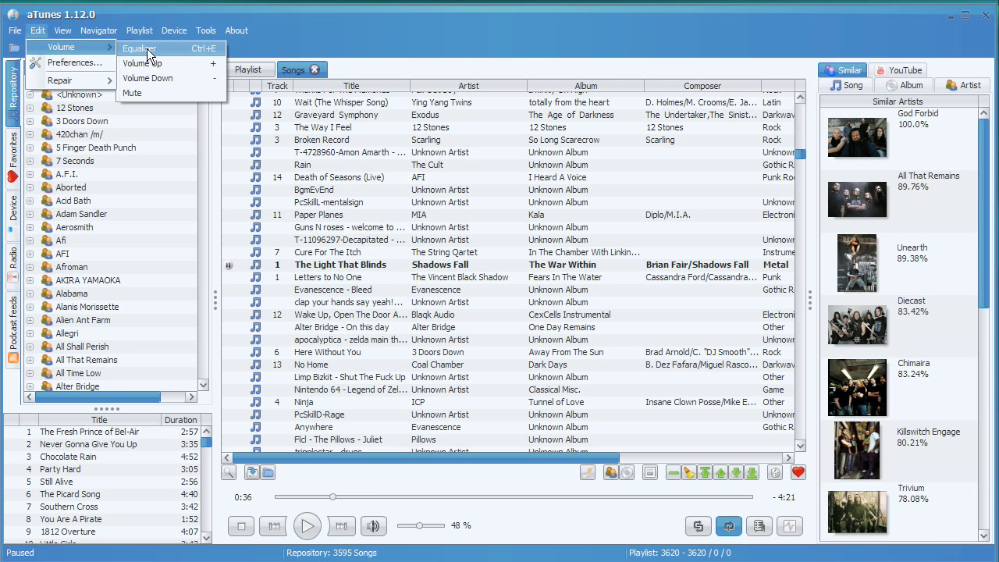
{"action": "left_click", "coordinate": [152, 49]}
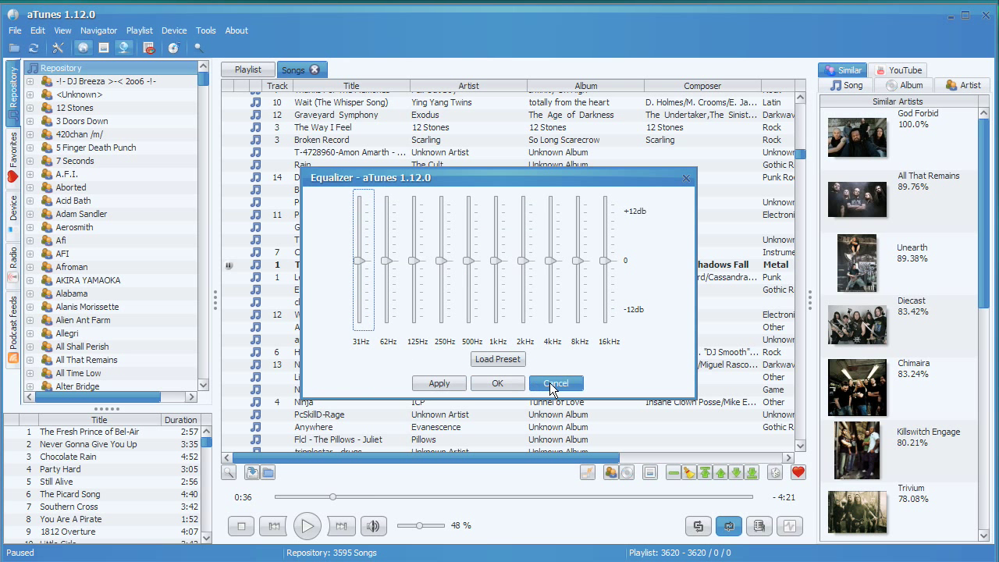
{"action": "left_click", "coordinate": [556, 383]}
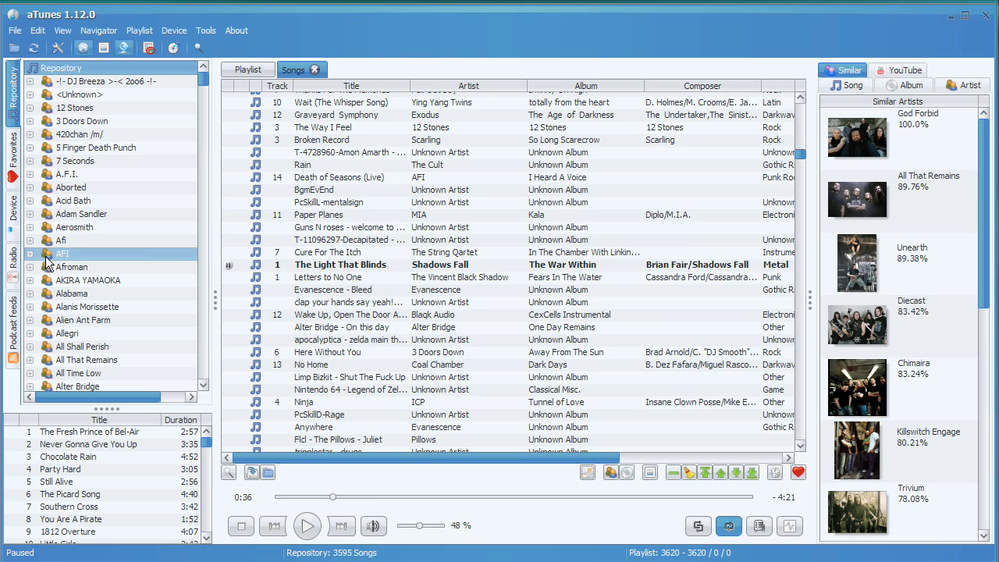